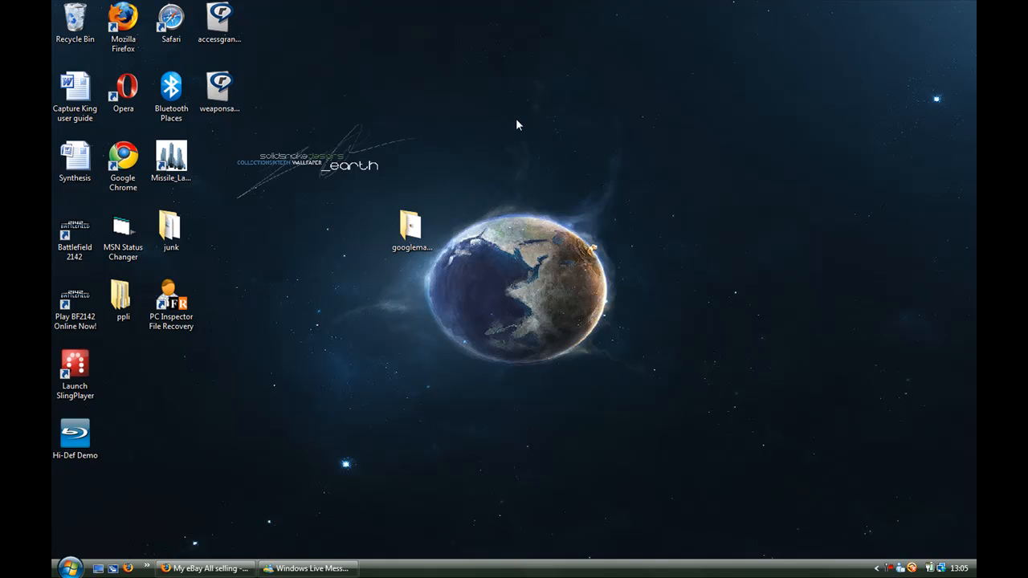
pyautogui.moveTo(118, 387)
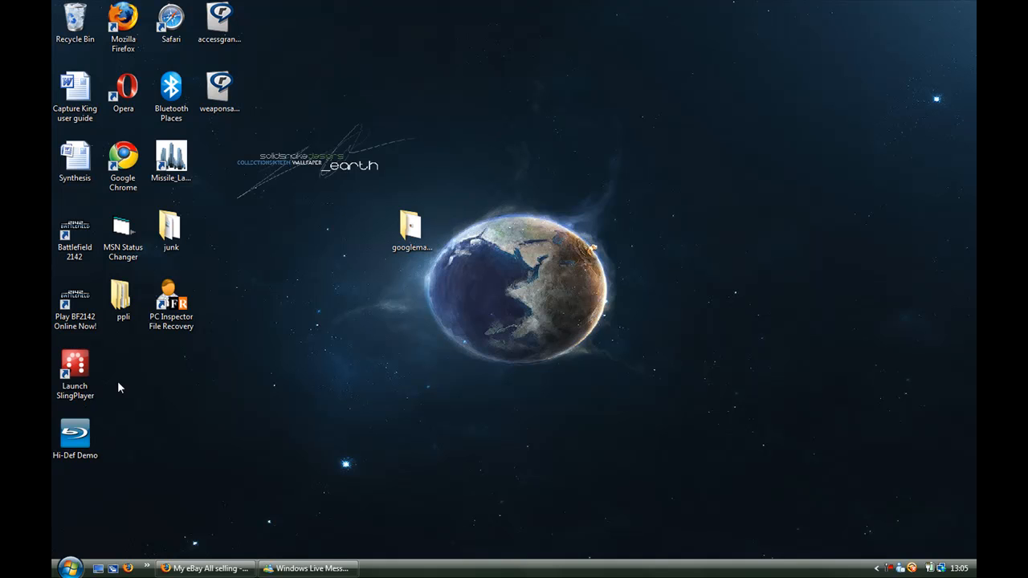
# Move the Launch SlingPlayer shortcut from the left icon column onto the wallpaper's globe
pyautogui.moveTo(74, 373); pyautogui.dragTo(556, 233)
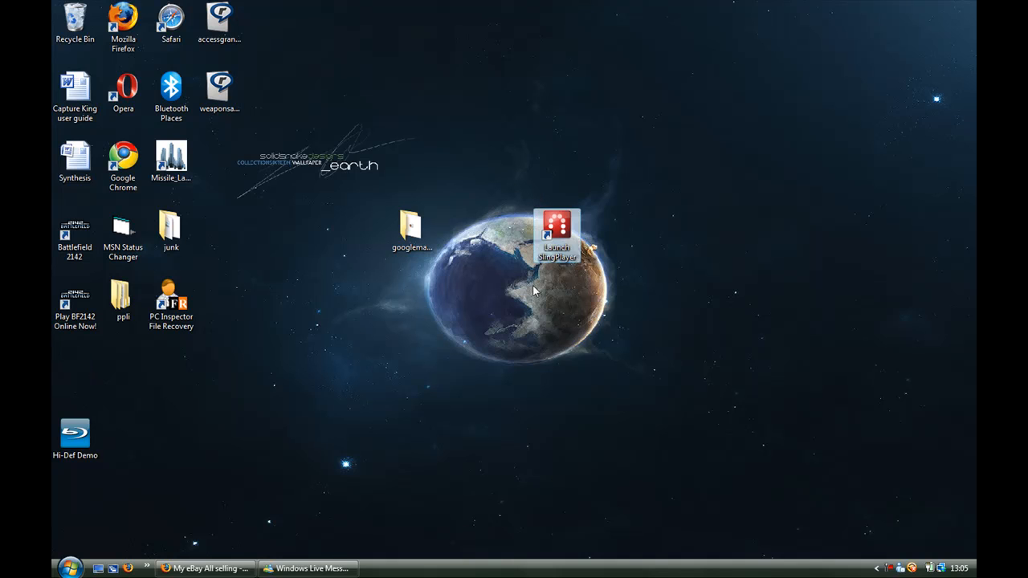
pyautogui.moveTo(508, 318)
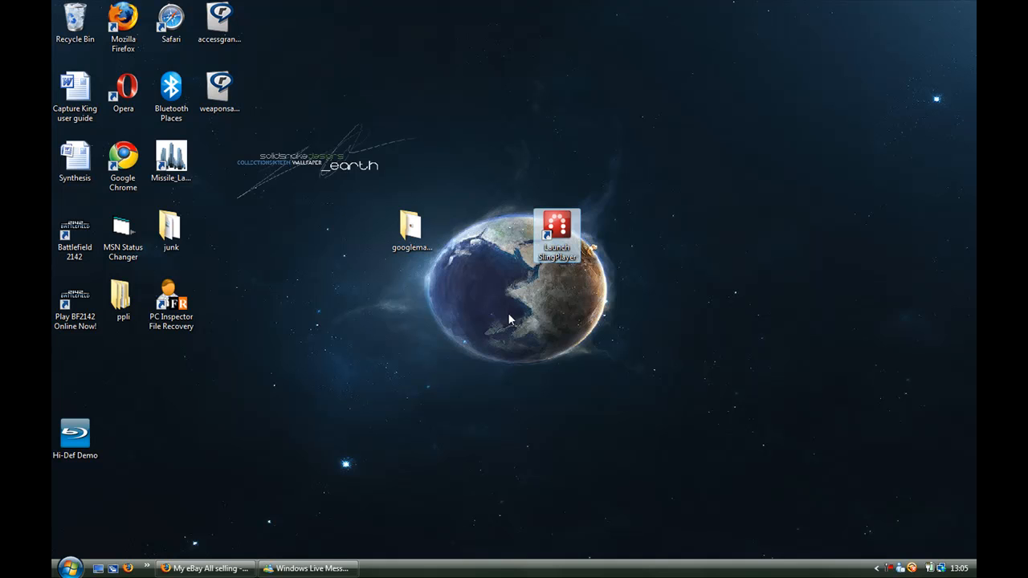
pyautogui.moveTo(520, 308)
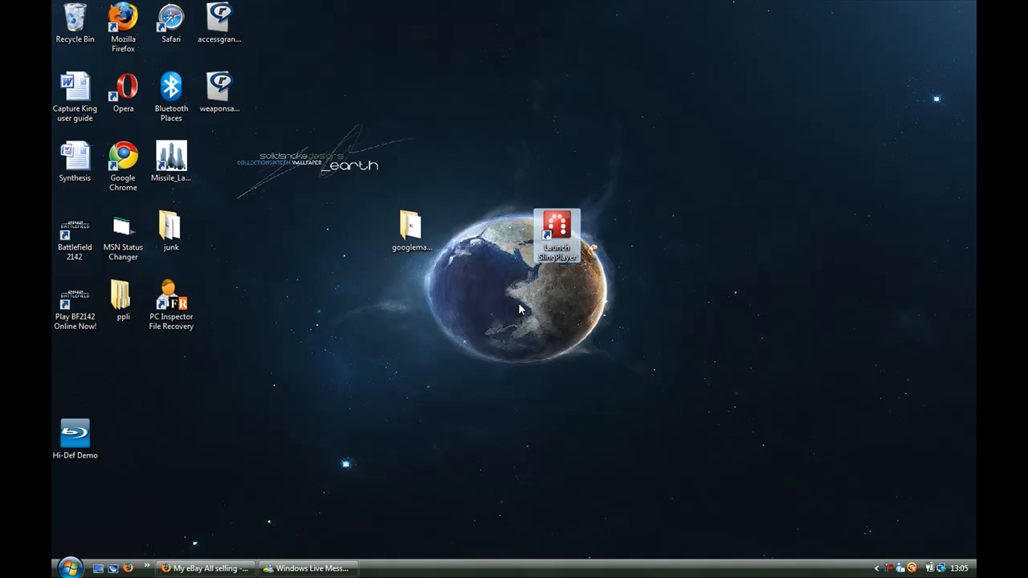
pyautogui.moveTo(522, 304)
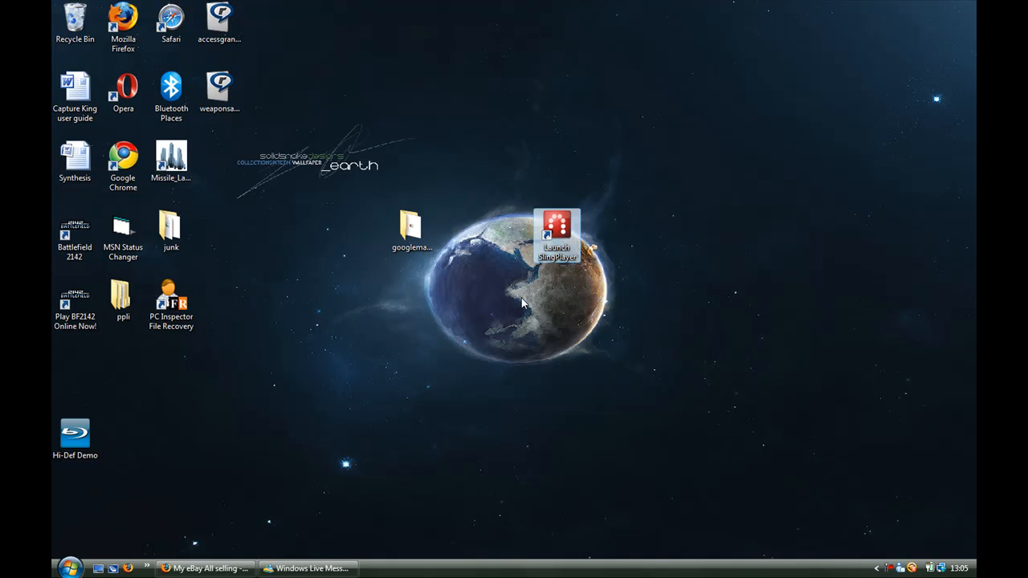
pyautogui.moveTo(523, 298)
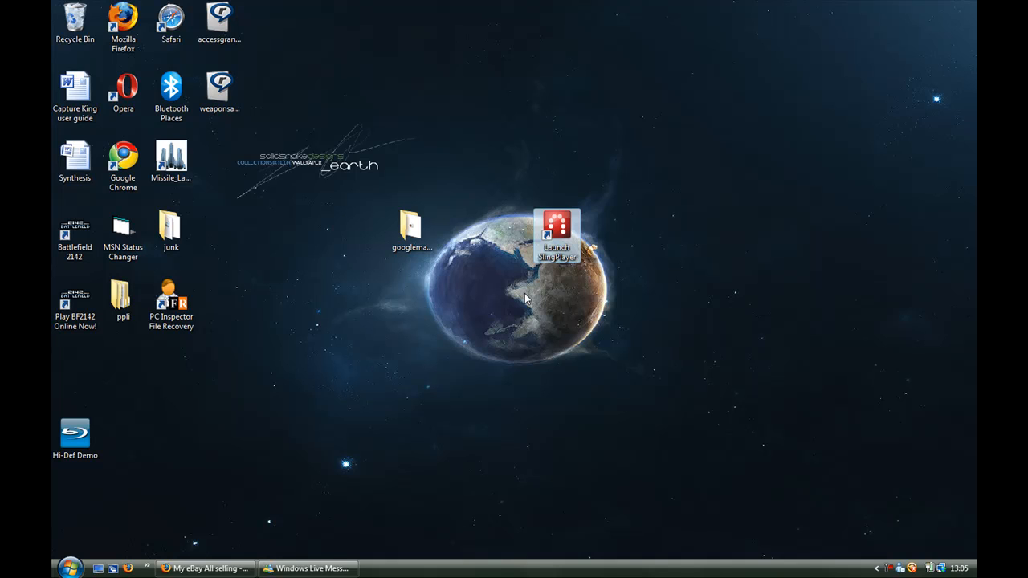
pyautogui.moveTo(554, 265)
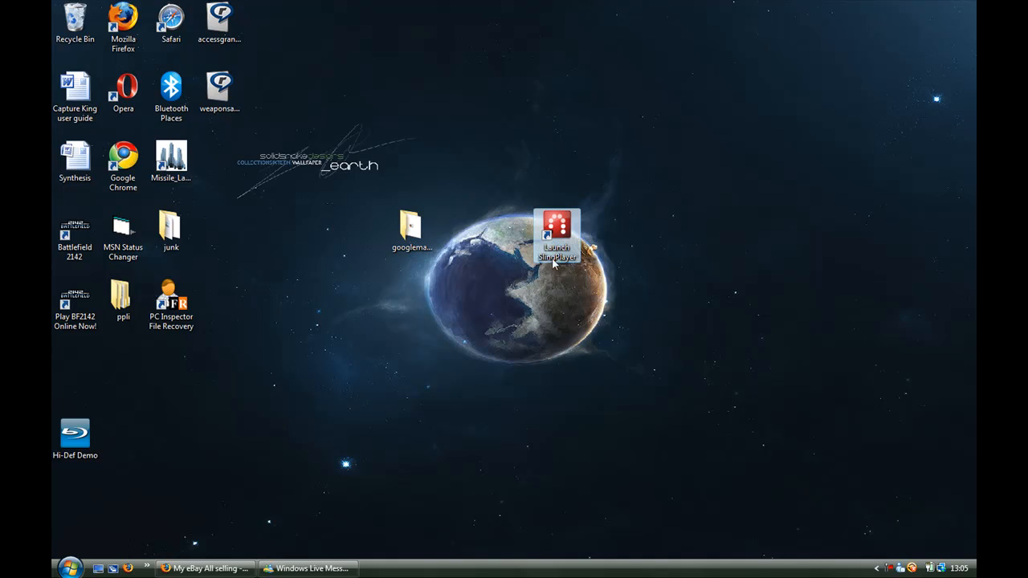
pyautogui.moveTo(556, 238)
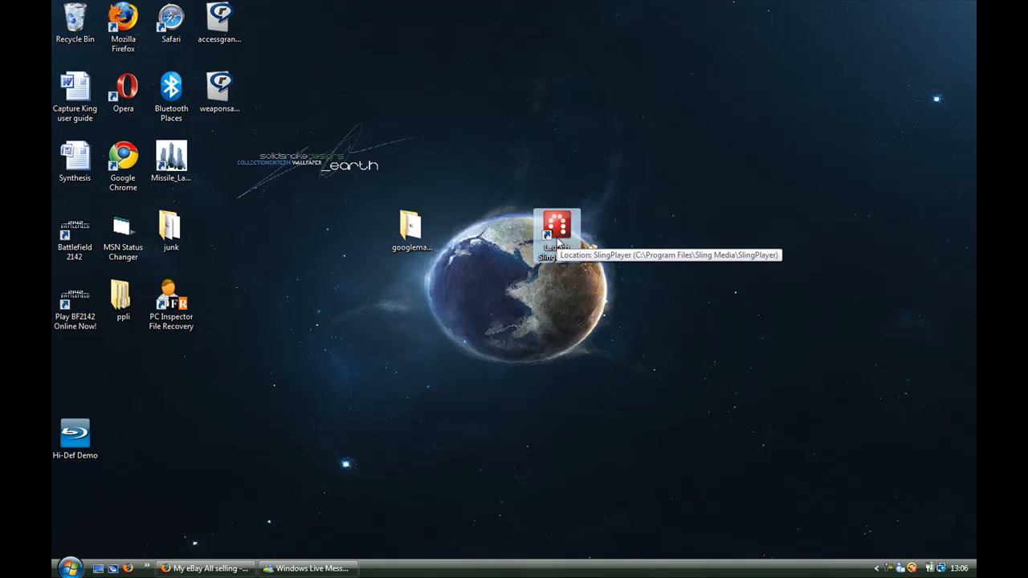
# Launch SlingPlayer from the globe shortcut so it connects and streams the sky2 House channel
pyautogui.doubleClick(555, 225)
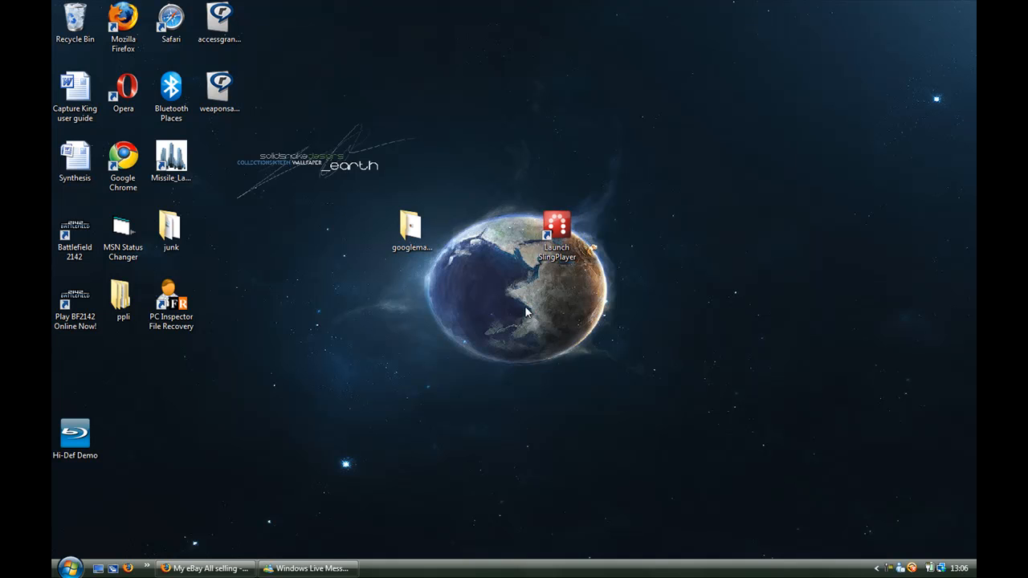
pyautogui.doubleClick(556, 228)
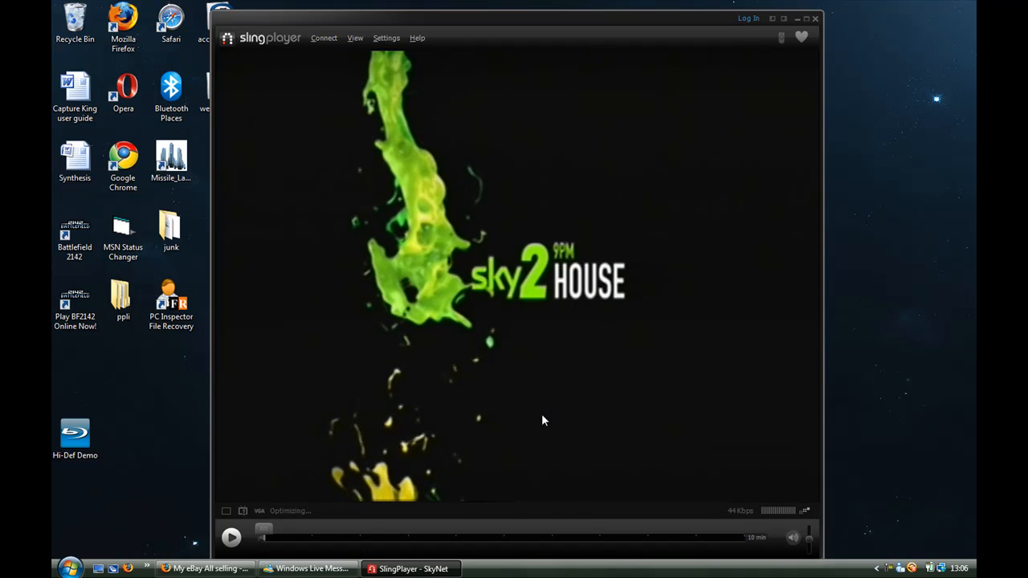
# Play the Sky stream, show the Sky guide menu, then close the player back to the desktop
pyautogui.click(231, 537)
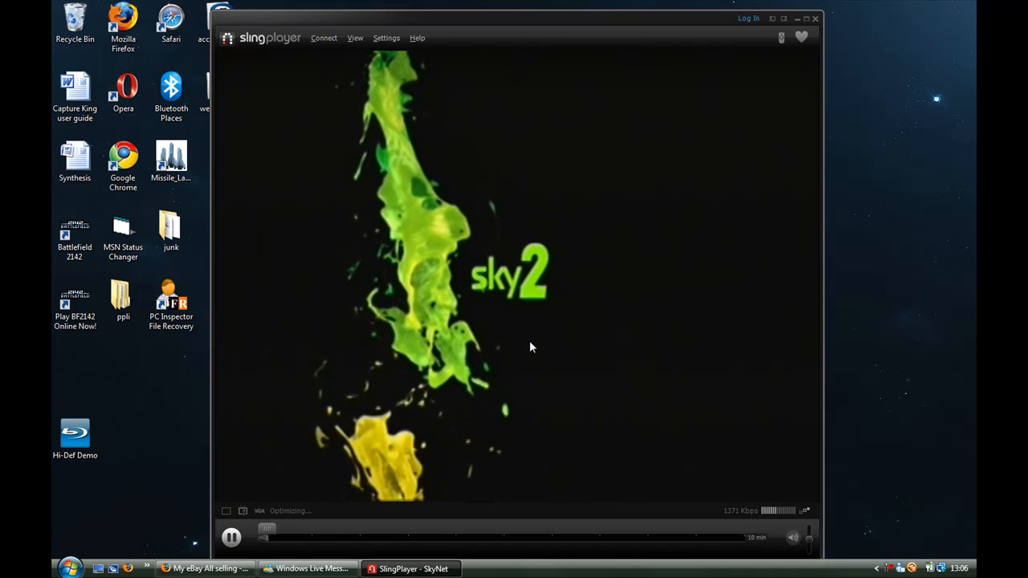
pyautogui.moveTo(522, 321)
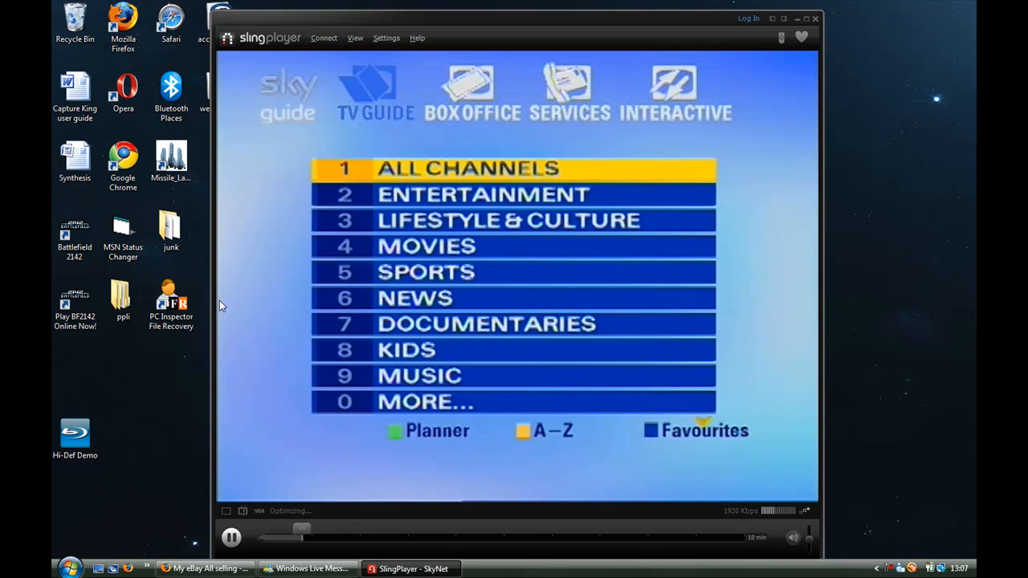
pyautogui.click(815, 18)
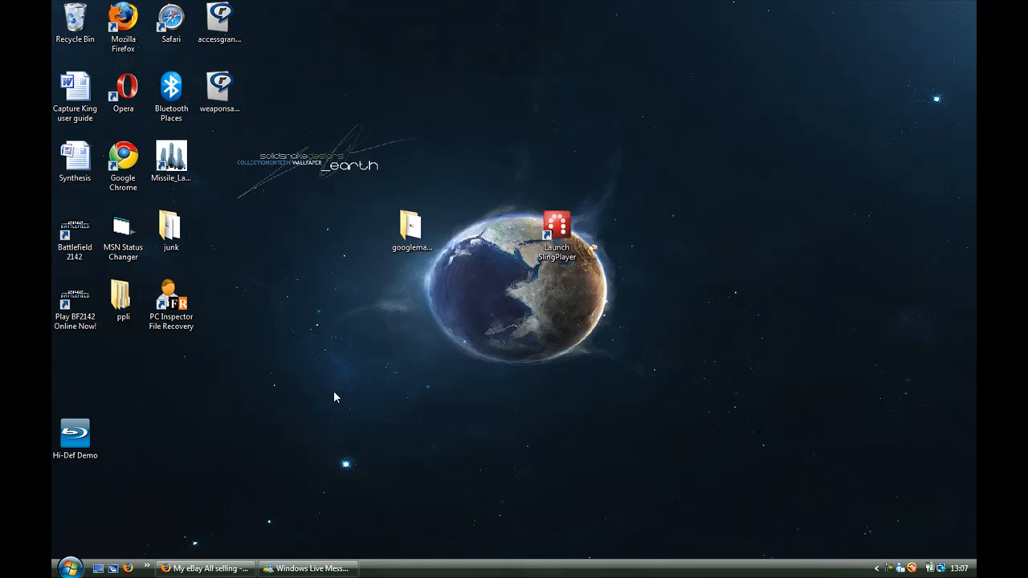
# Relaunch SlingPlayer in the docked view with its remote and move down into the All Channels guide
pyautogui.doubleClick(556, 233)
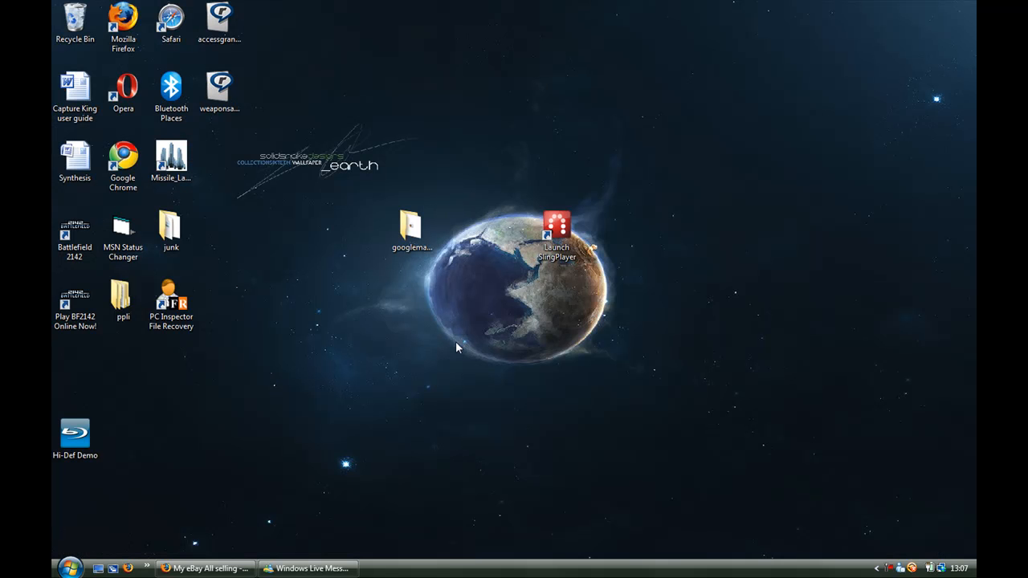
pyautogui.doubleClick(555, 228)
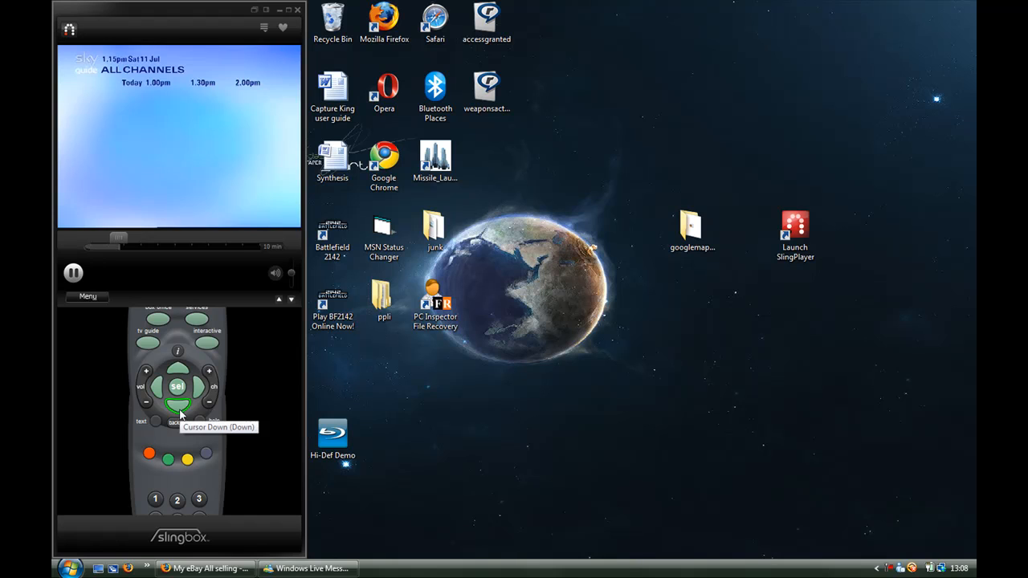
pyautogui.click(177, 410)
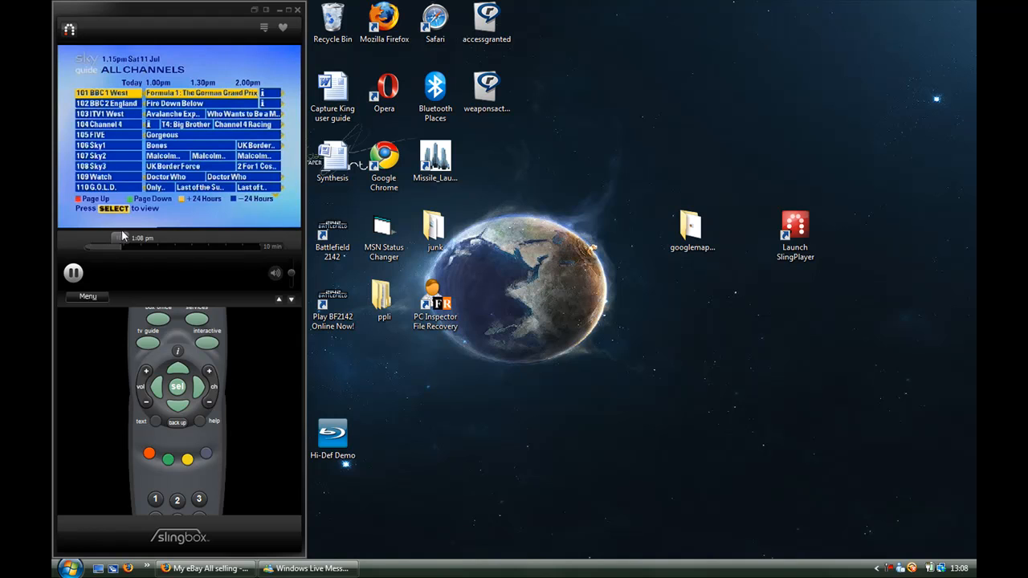
pyautogui.moveTo(118, 238)
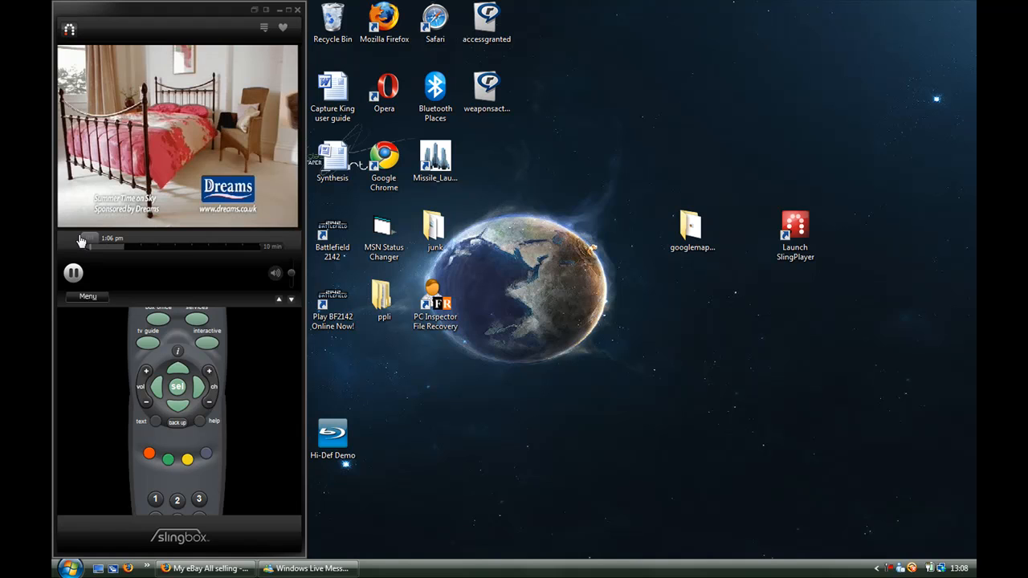
# Rewind the live Sky stream back toward the start of the timeline bar
pyautogui.click(74, 274)
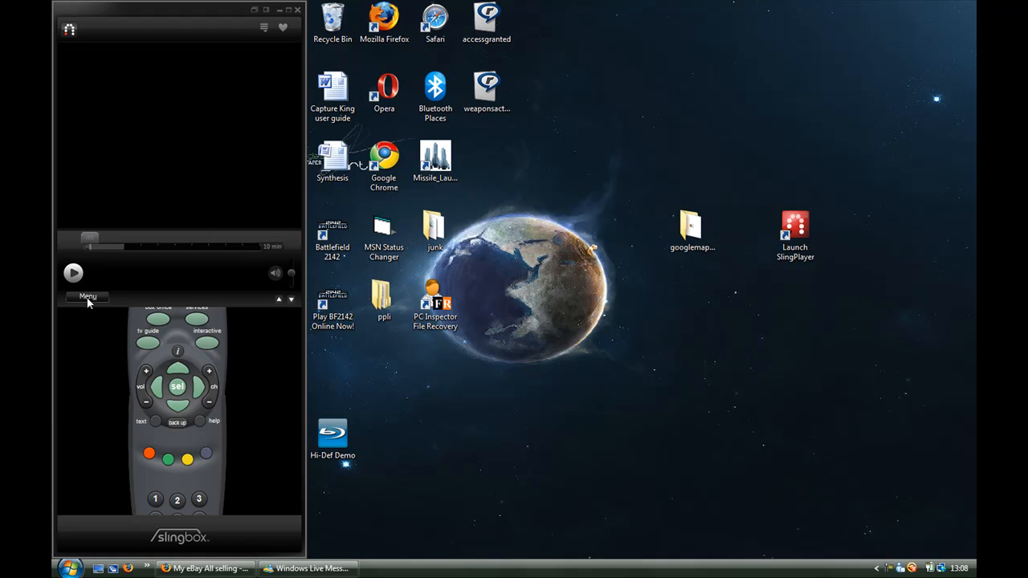
# Resume playback of the rewound stream until the sky2 House picture returns, then pause on it
pyautogui.click(73, 273)
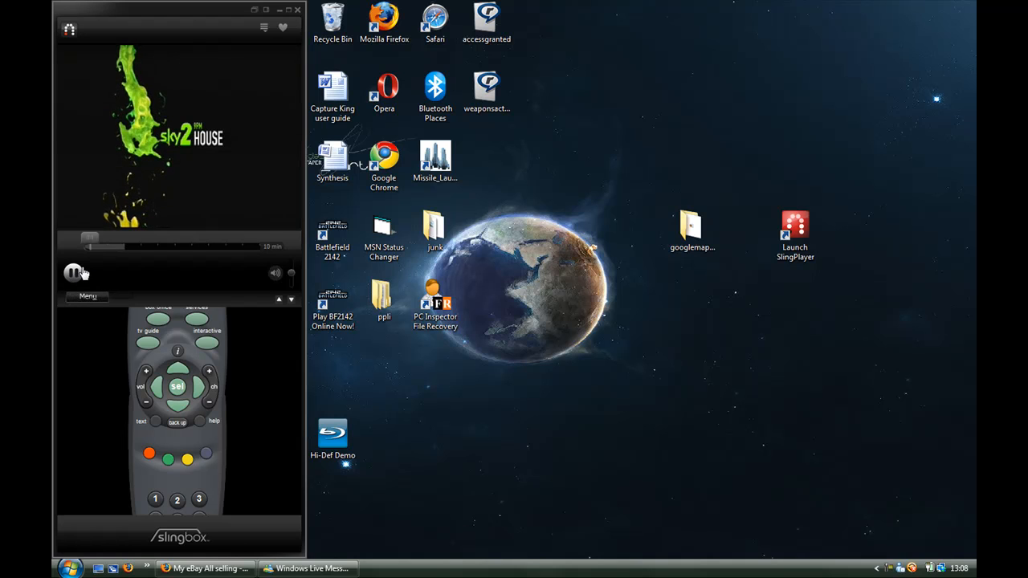
pyautogui.click(74, 273)
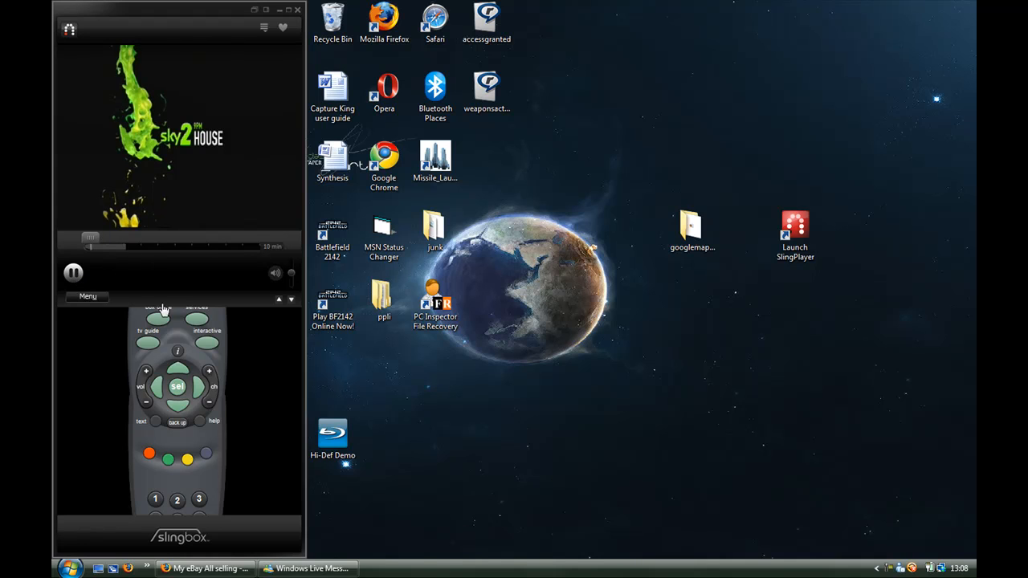
pyautogui.click(72, 273)
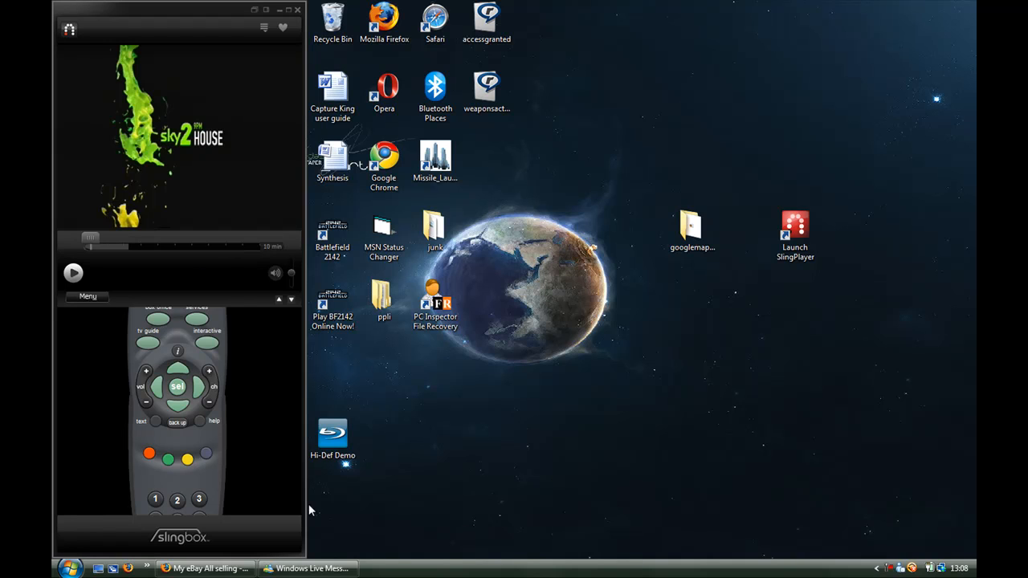
pyautogui.moveTo(756, 421)
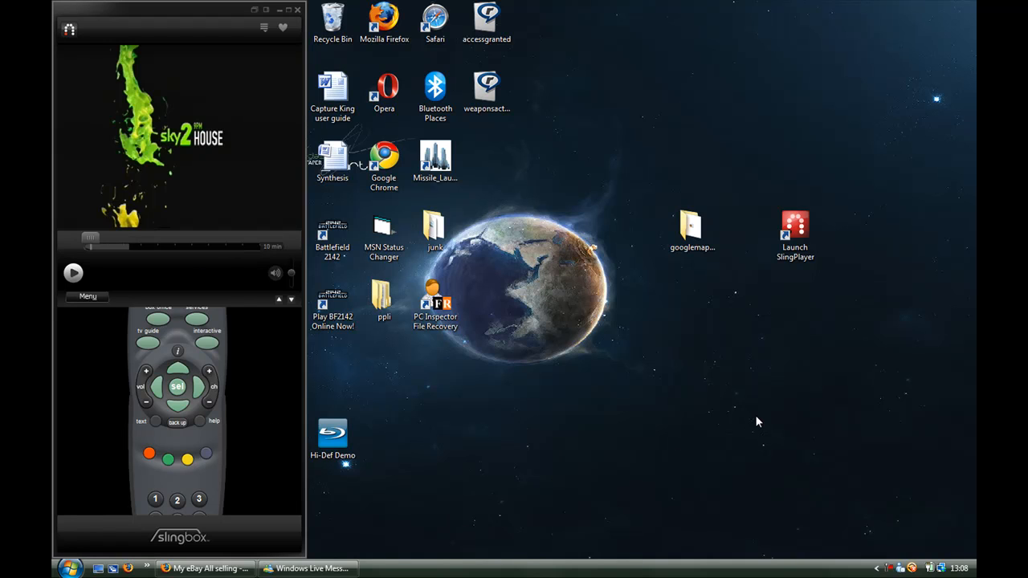
pyautogui.moveTo(149, 342)
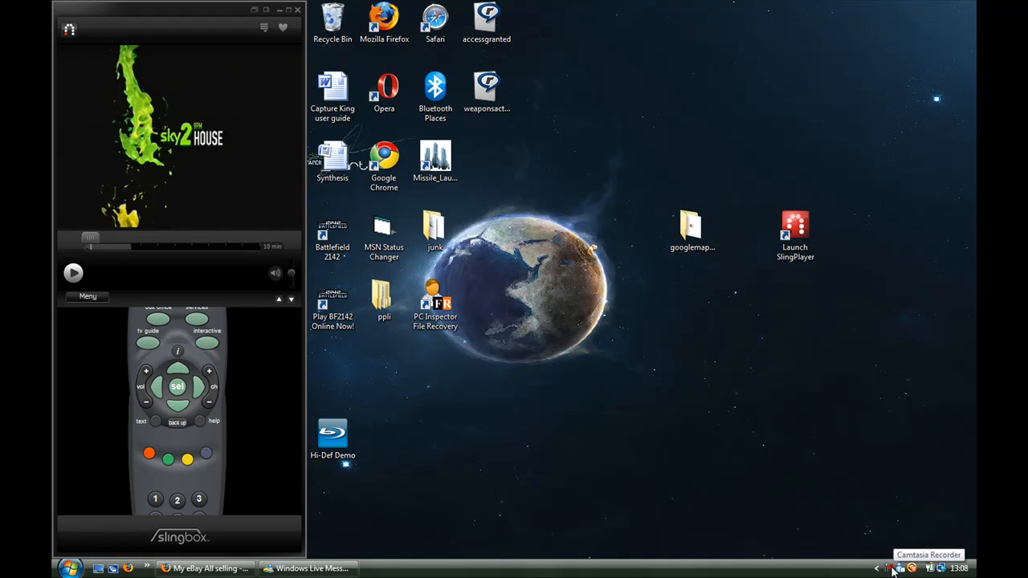
pyautogui.click(893, 569)
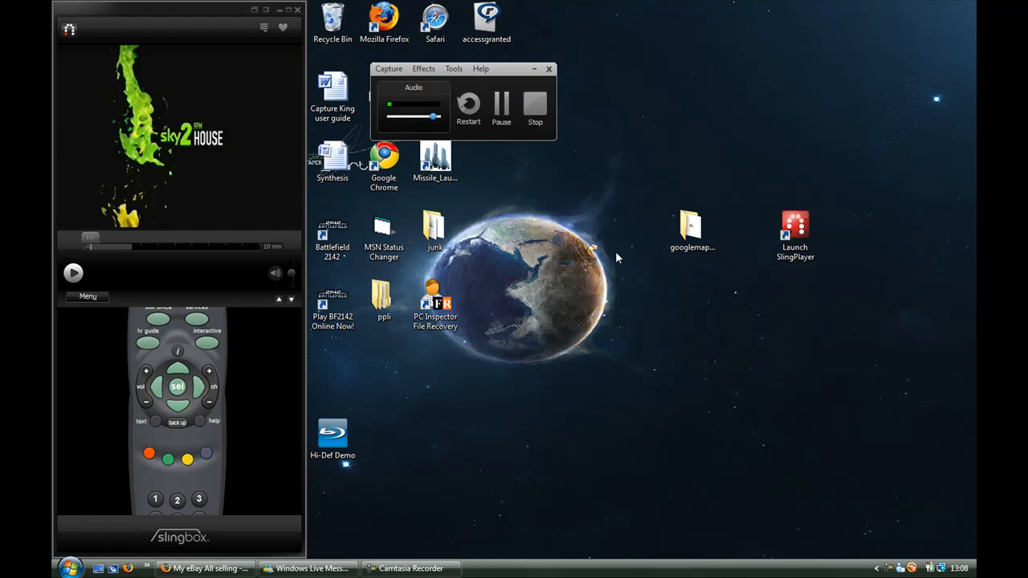